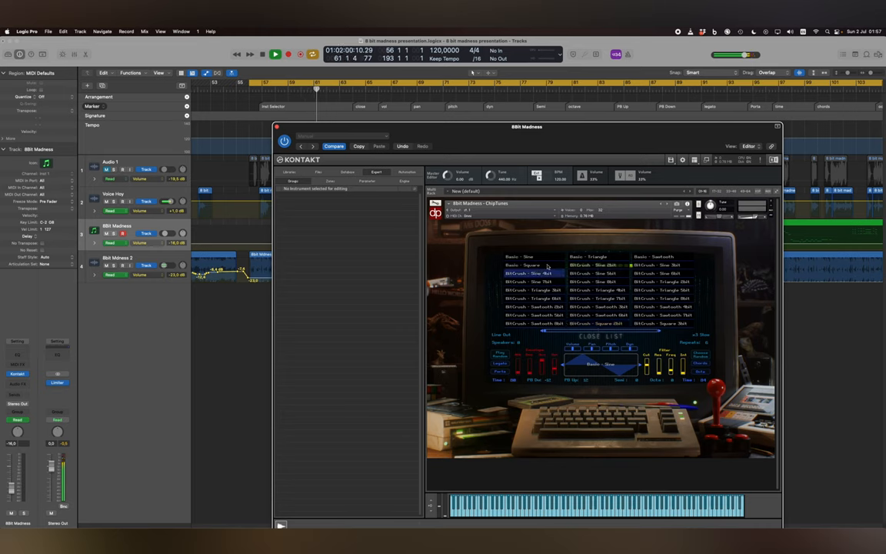
# - Select the FM Synth 034 patch in 8bit Madness and close the patch list
pyautogui.click(534, 265)
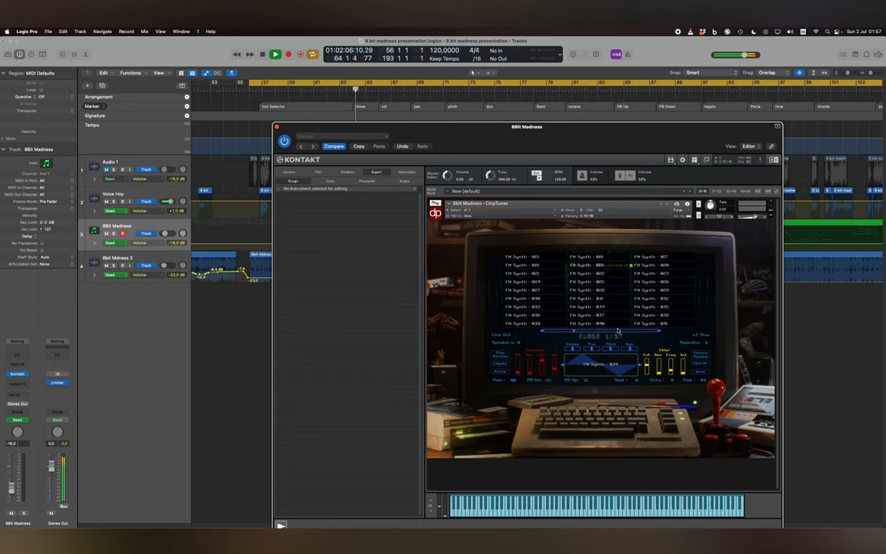
pyautogui.click(602, 337)
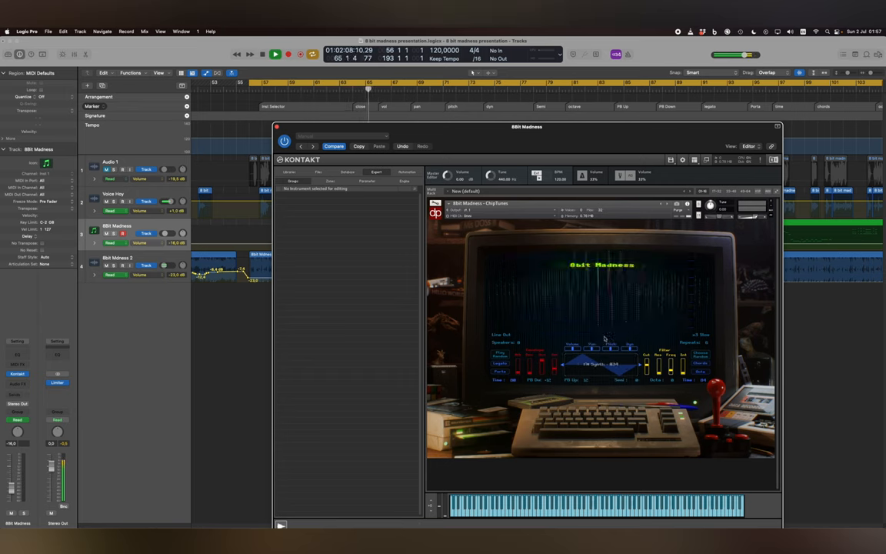